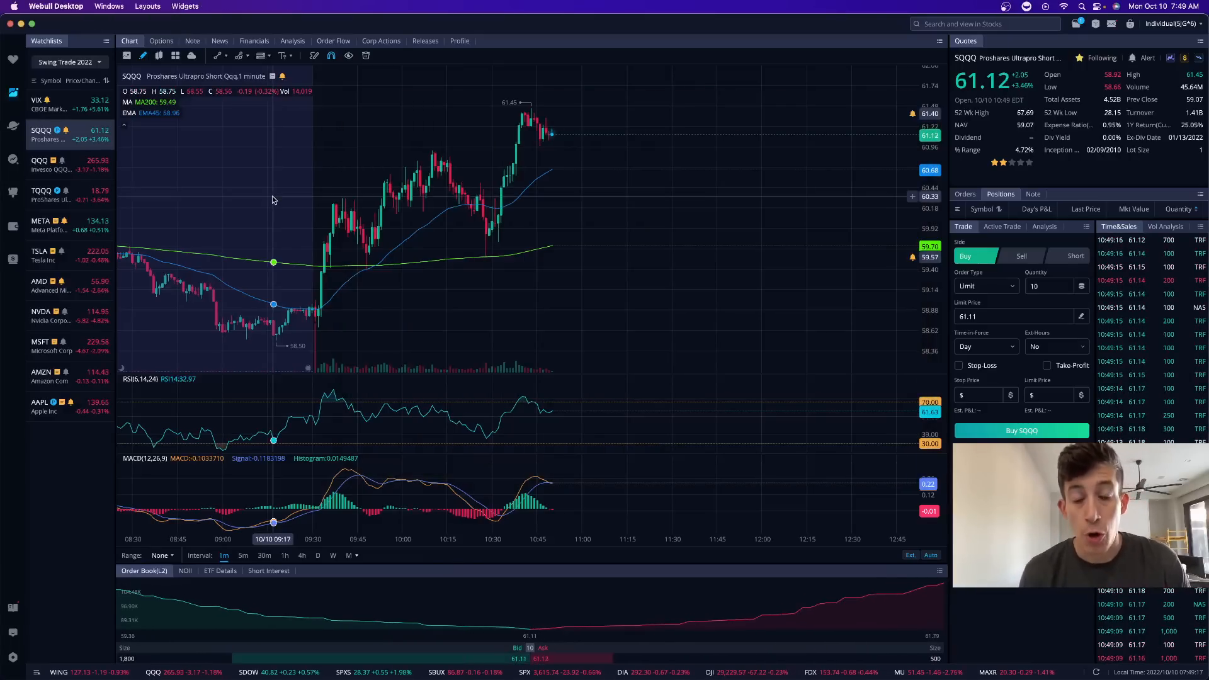
{"action": "mouse_move", "coordinate": [358, 179]}
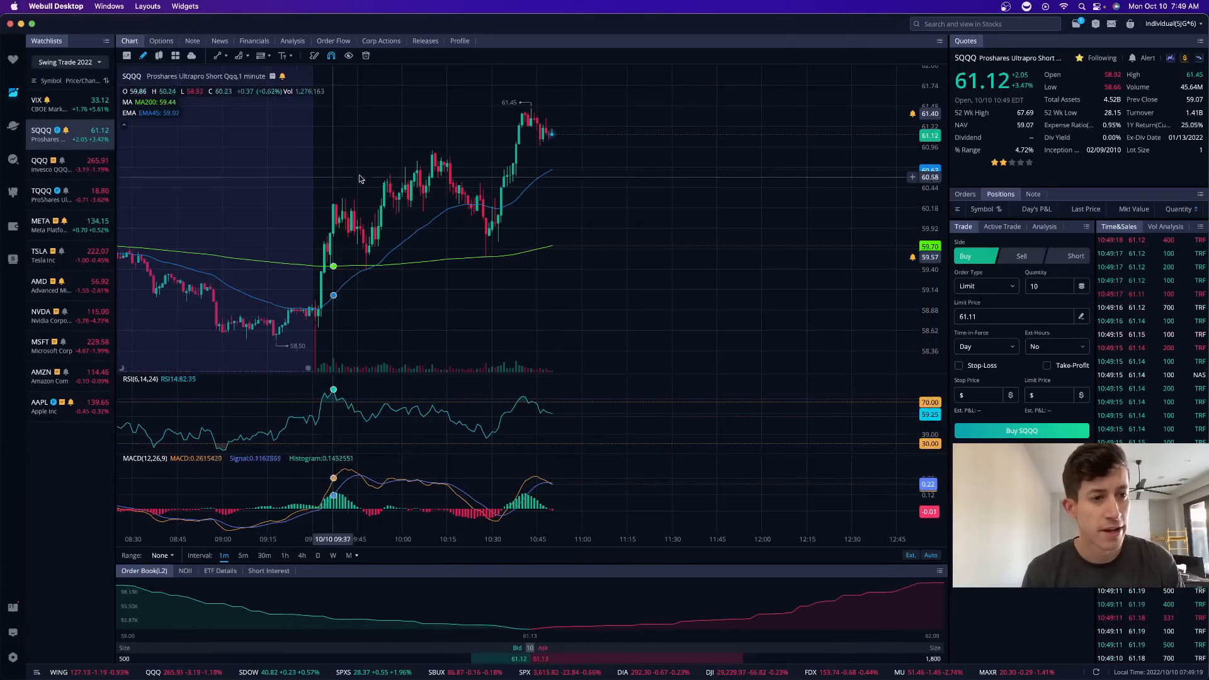
{"action": "mouse_move", "coordinate": [438, 181]}
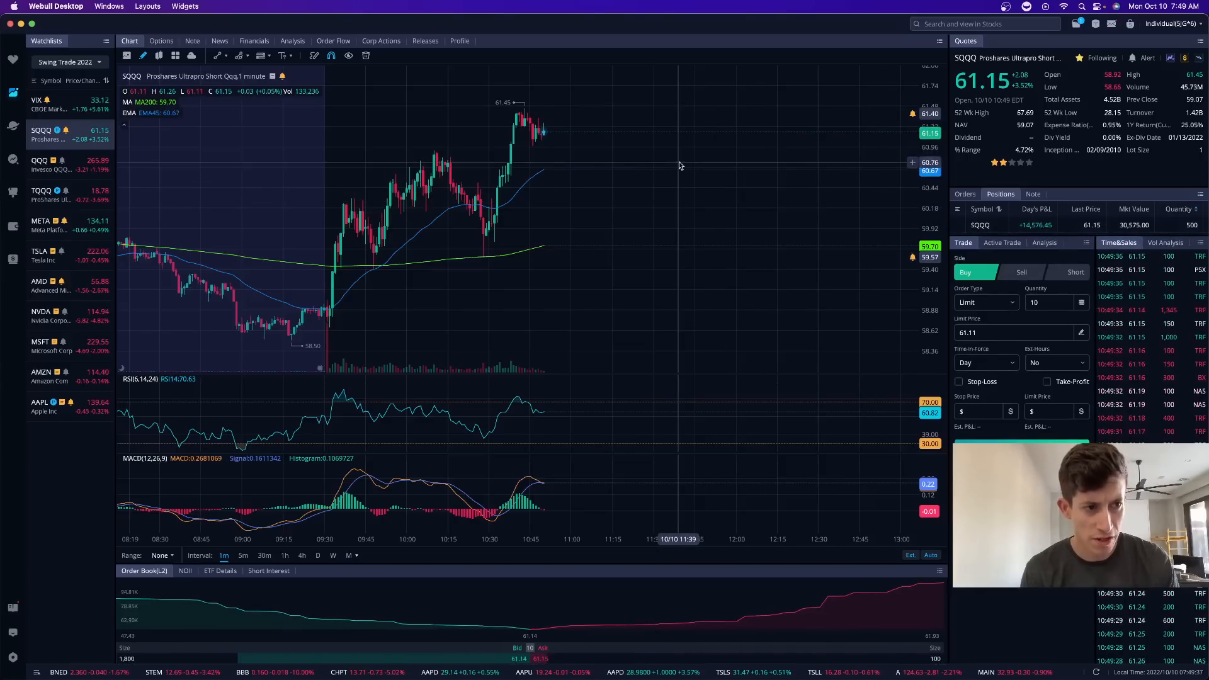
- Load the QQQ one-minute chart from the Swing Trade 2022 watchlist
{"action": "left_click", "coordinate": [42, 165]}
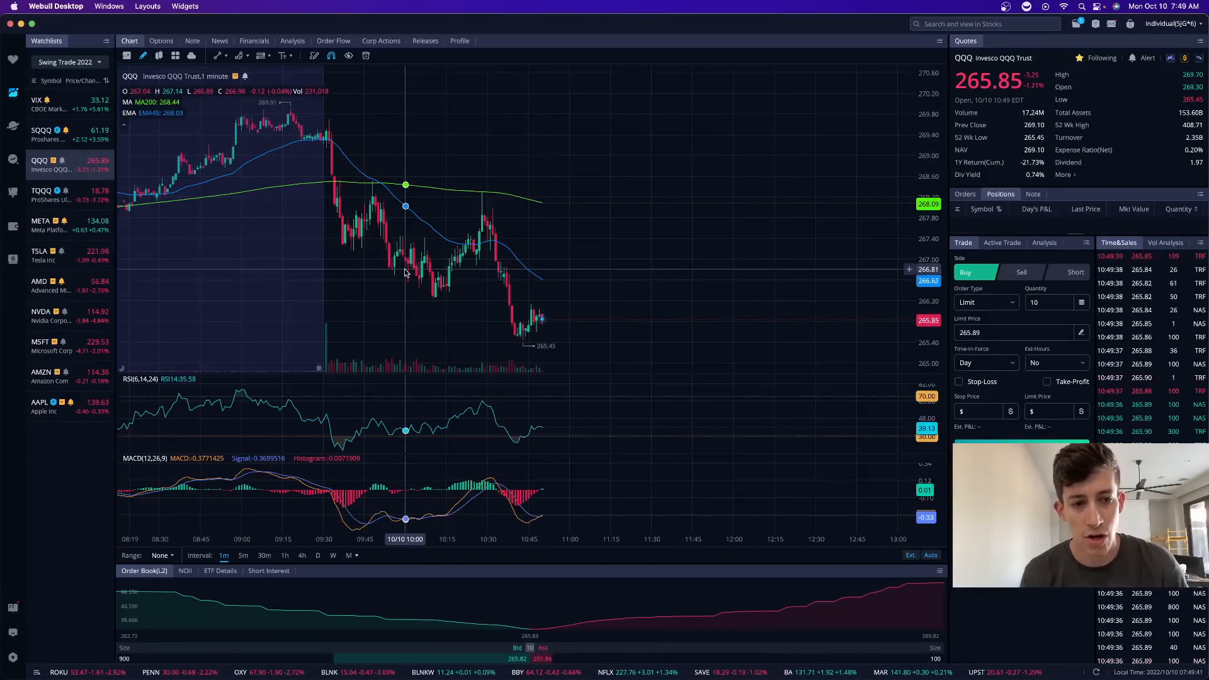
{"action": "mouse_move", "coordinate": [327, 159]}
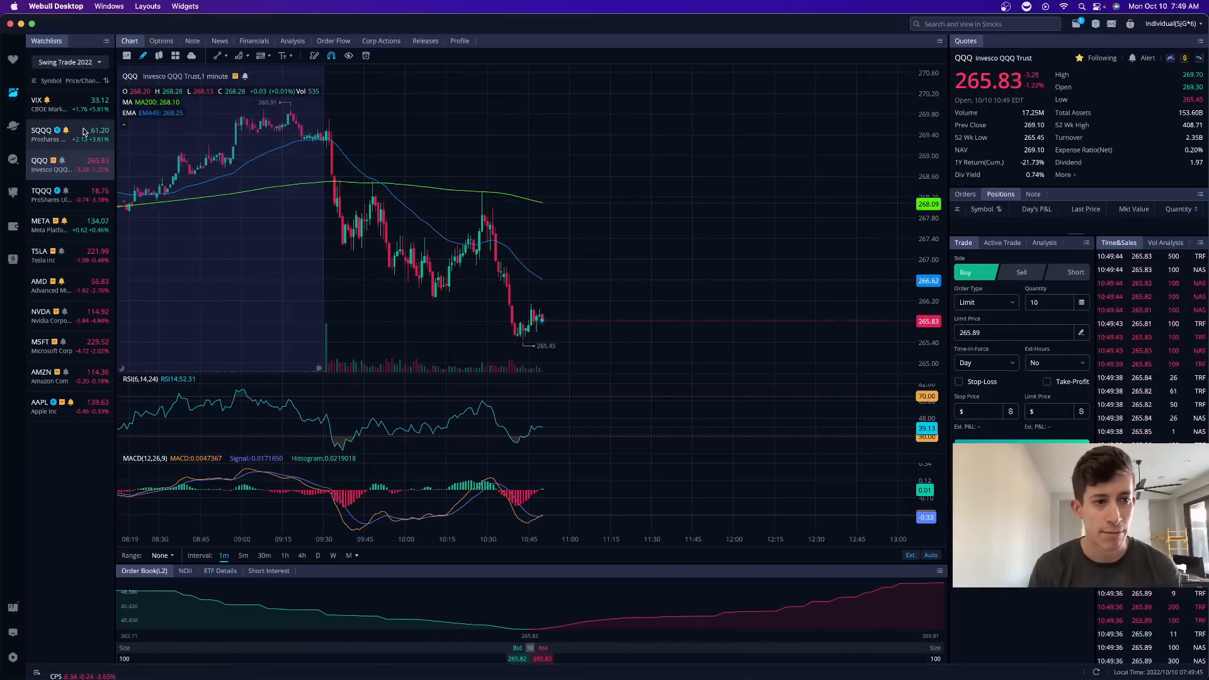
- Switch back to the SQQQ one-minute chart from the watchlist
{"action": "left_click", "coordinate": [42, 130]}
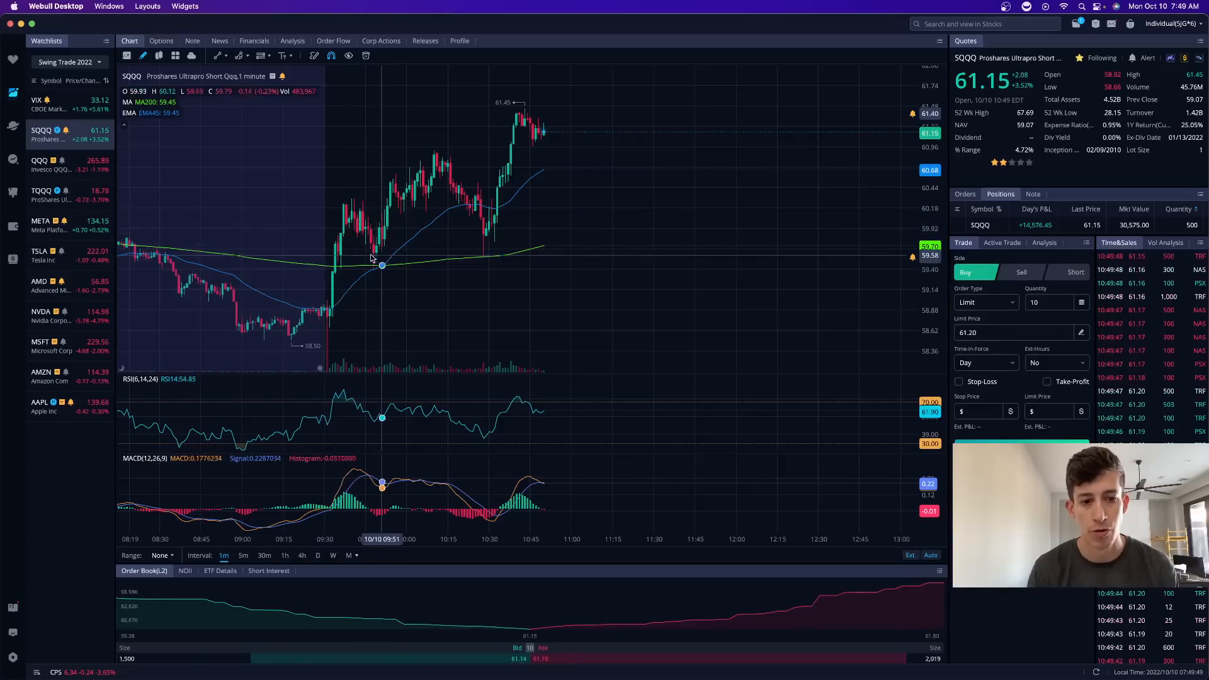
{"action": "mouse_move", "coordinate": [447, 154]}
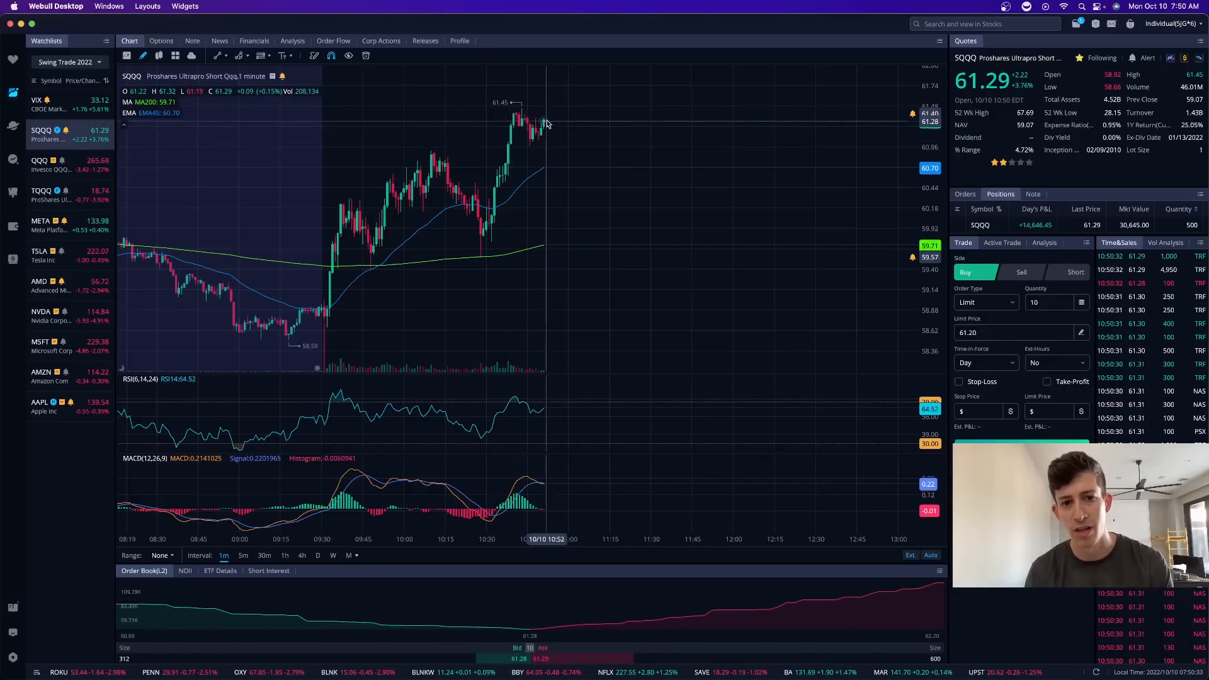
{"action": "mouse_move", "coordinate": [530, 128]}
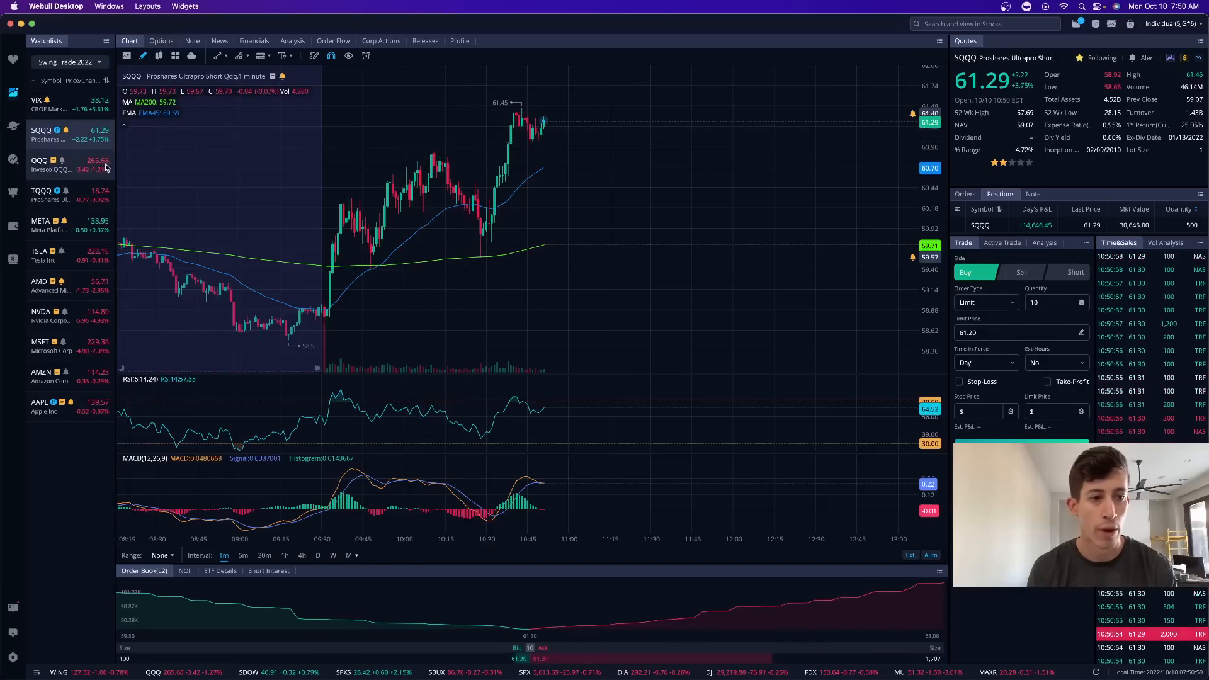
{"action": "left_click", "coordinate": [42, 164]}
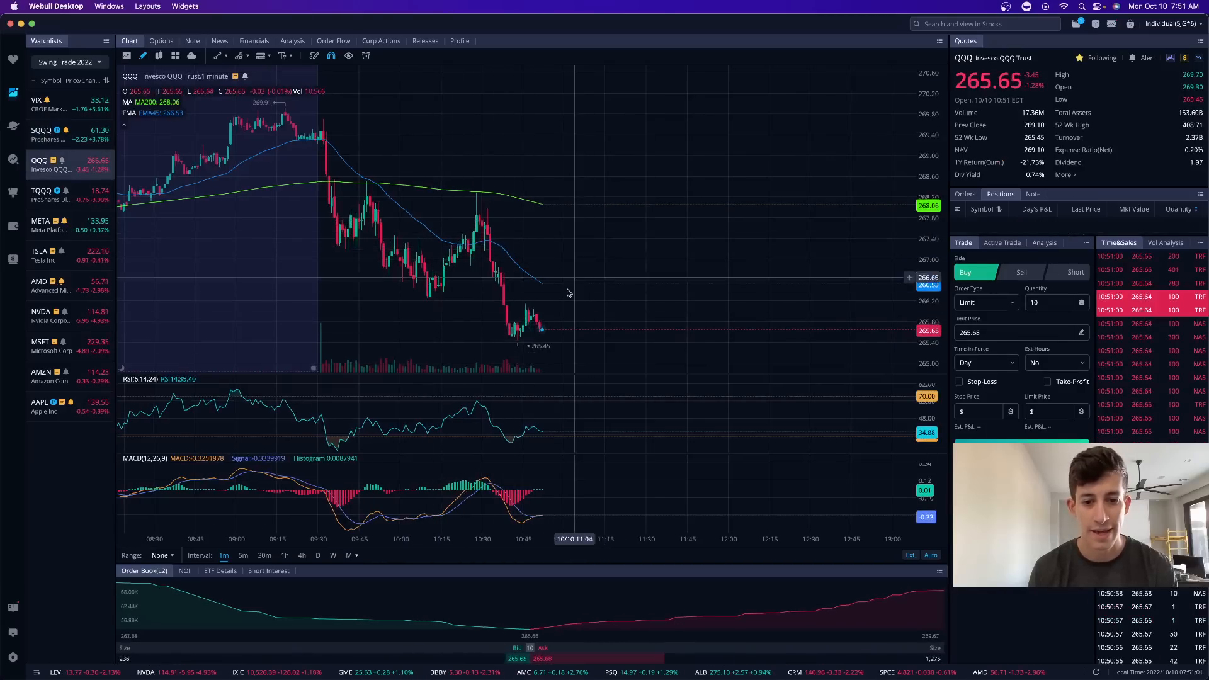
{"action": "left_click", "coordinate": [243, 556]}
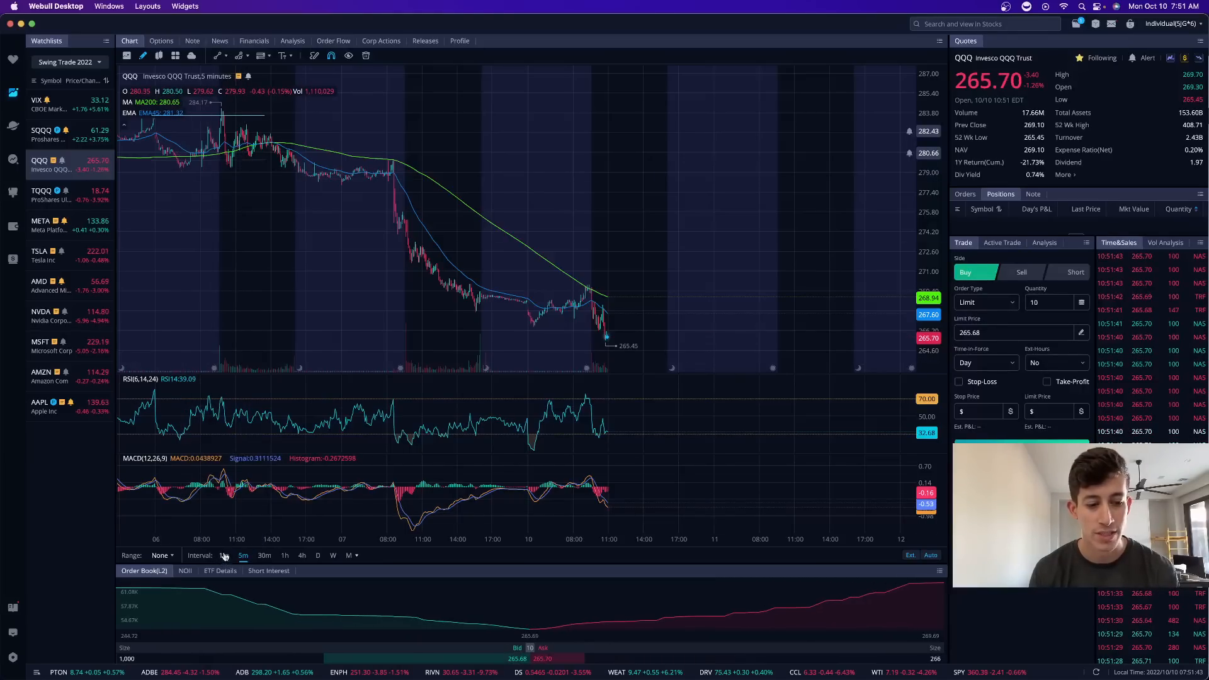
{"action": "left_click", "coordinate": [223, 556]}
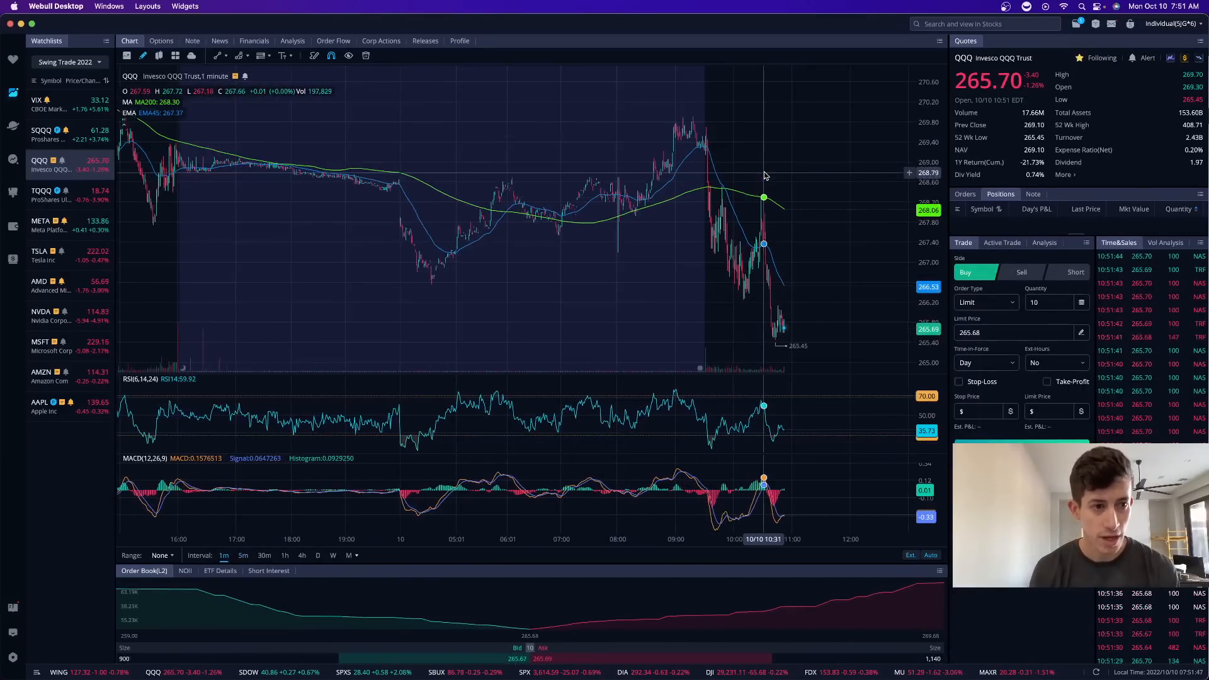
{"action": "left_click", "coordinate": [42, 129]}
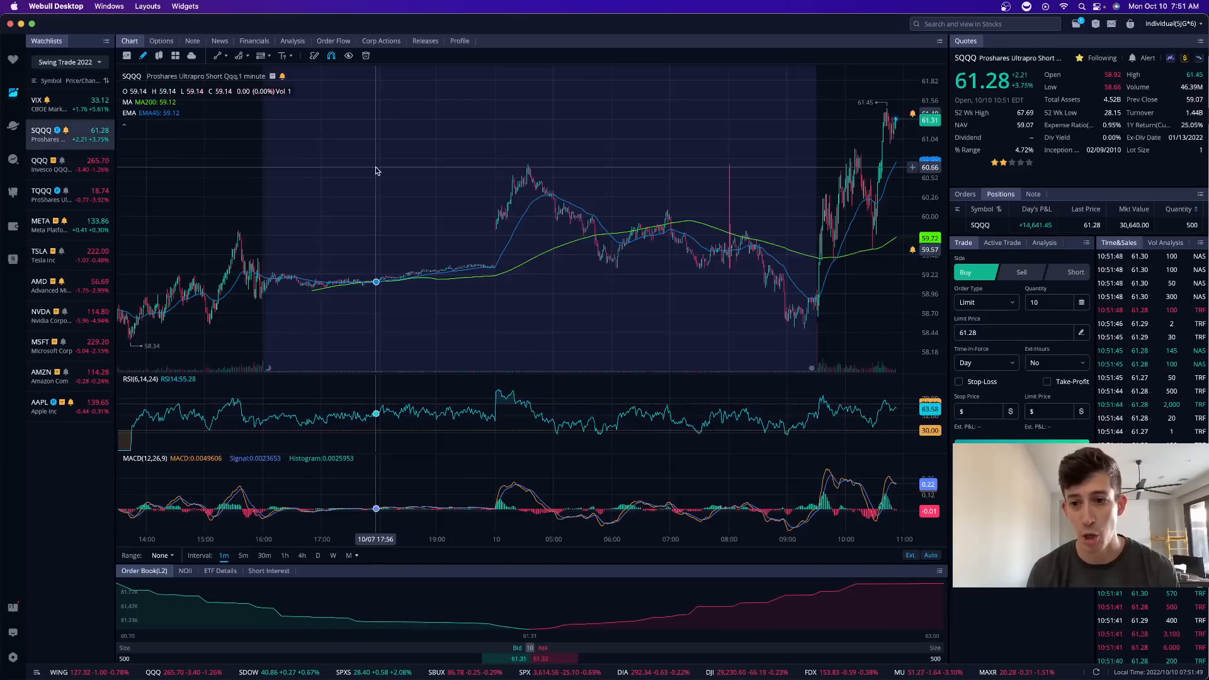